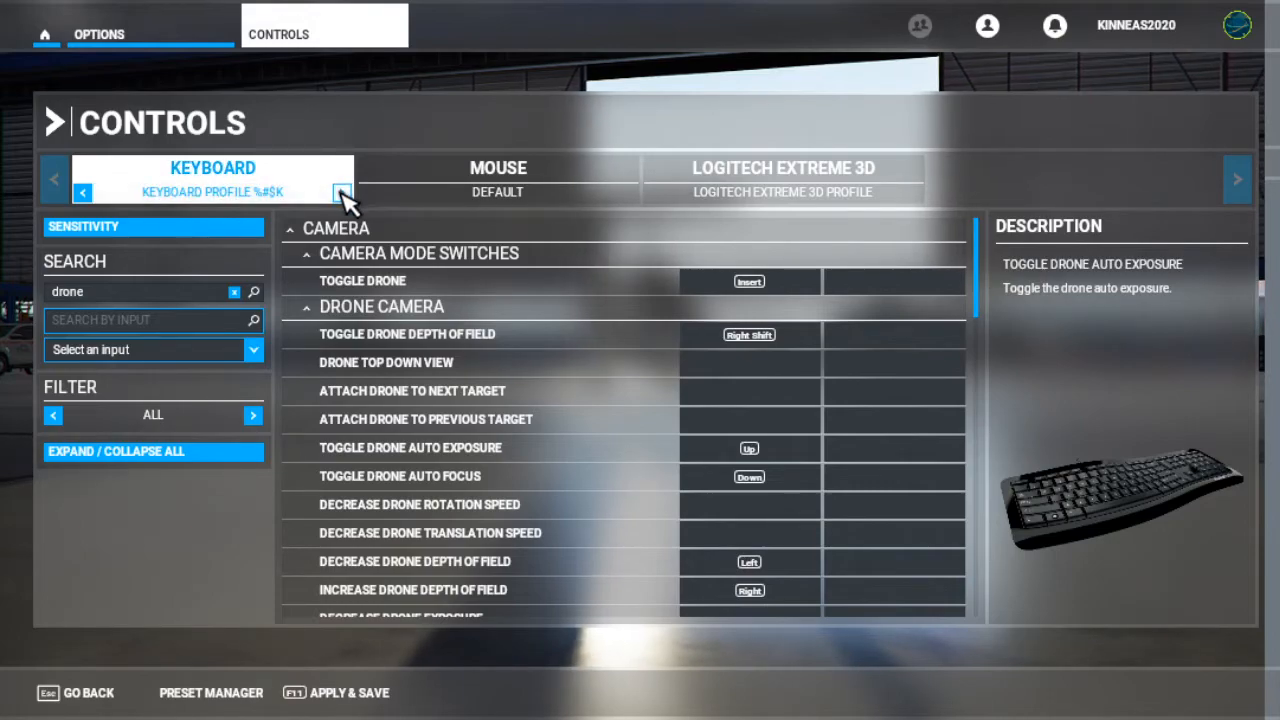
- Try switching keyboard profiles, decline the change, and open the profile management options
click(343, 192)
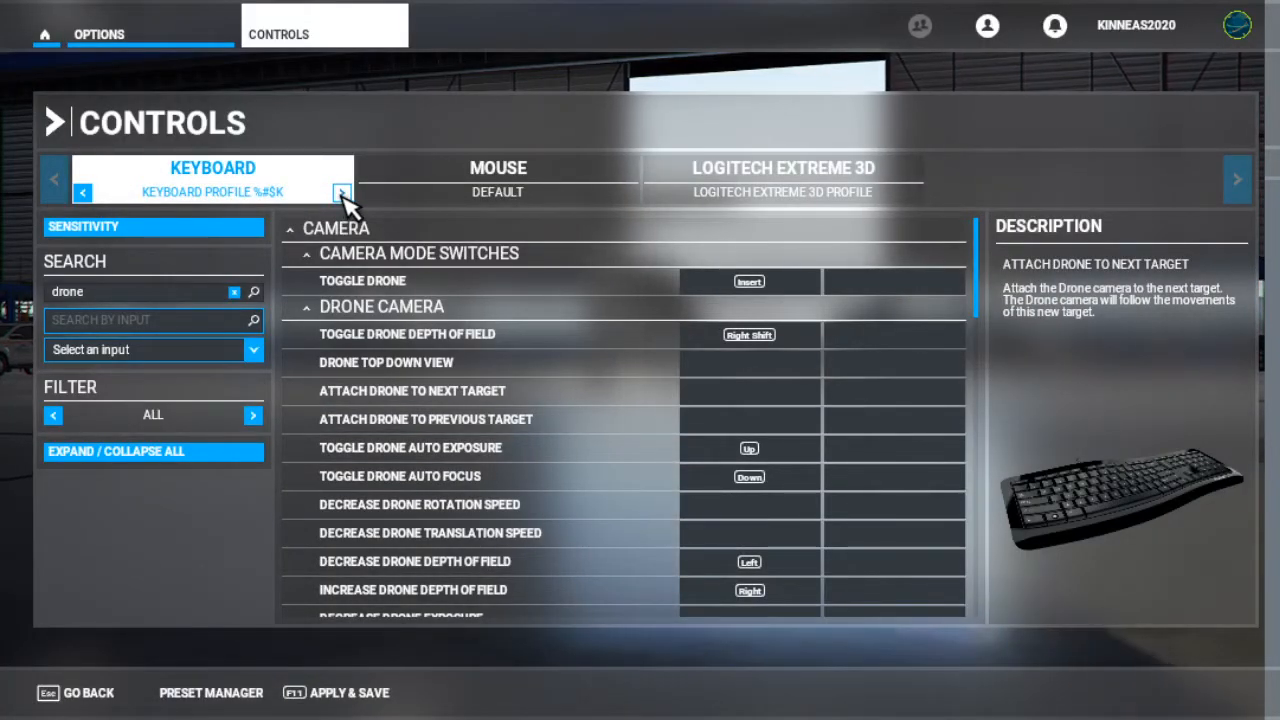
click(342, 192)
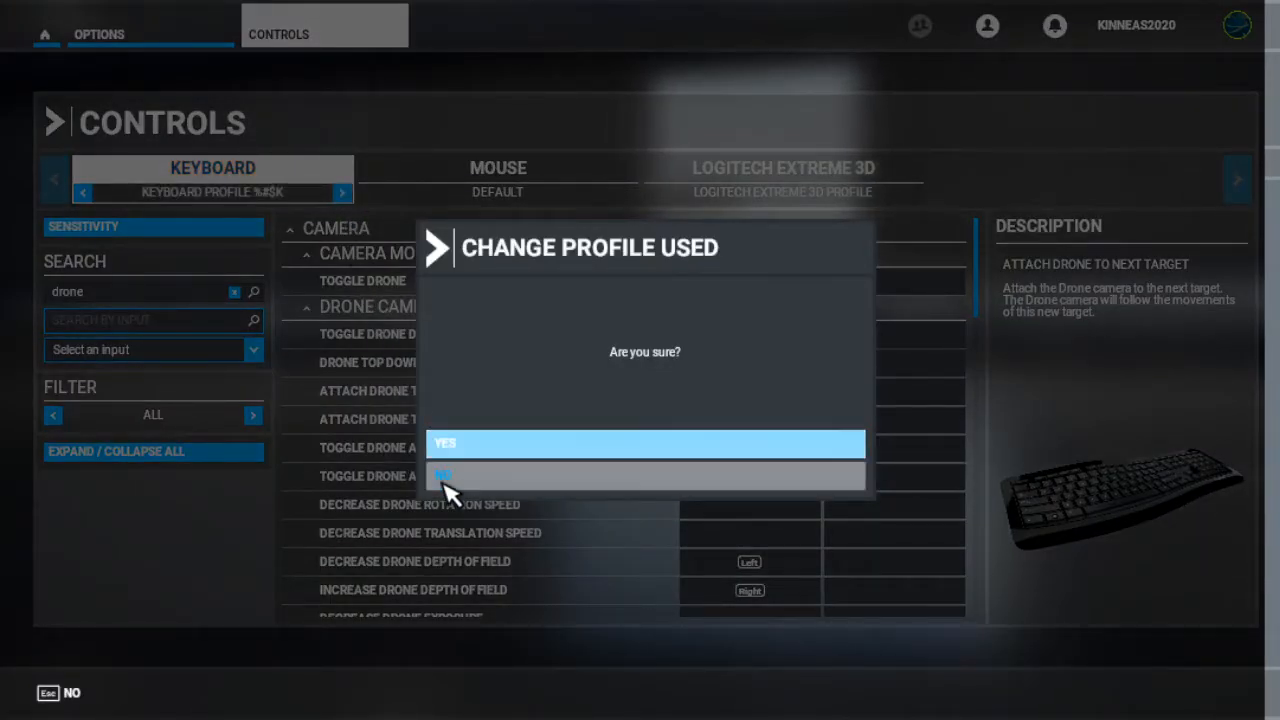
click(645, 475)
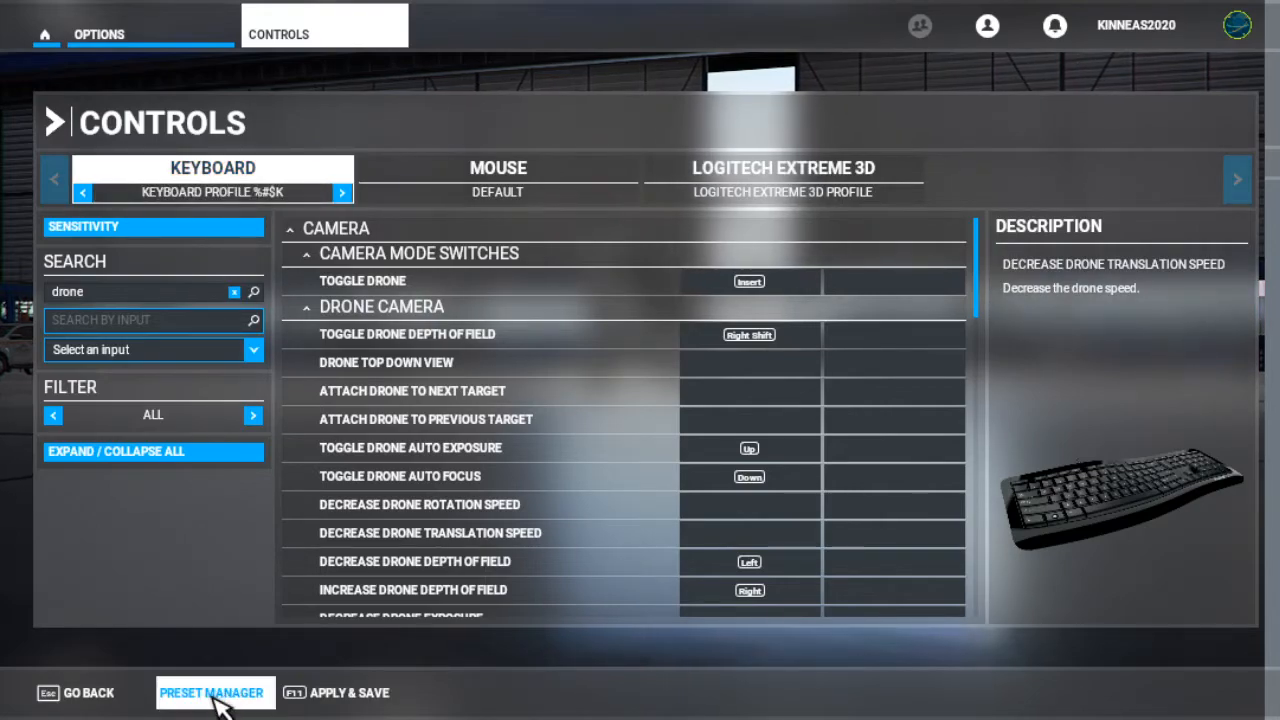
click(212, 692)
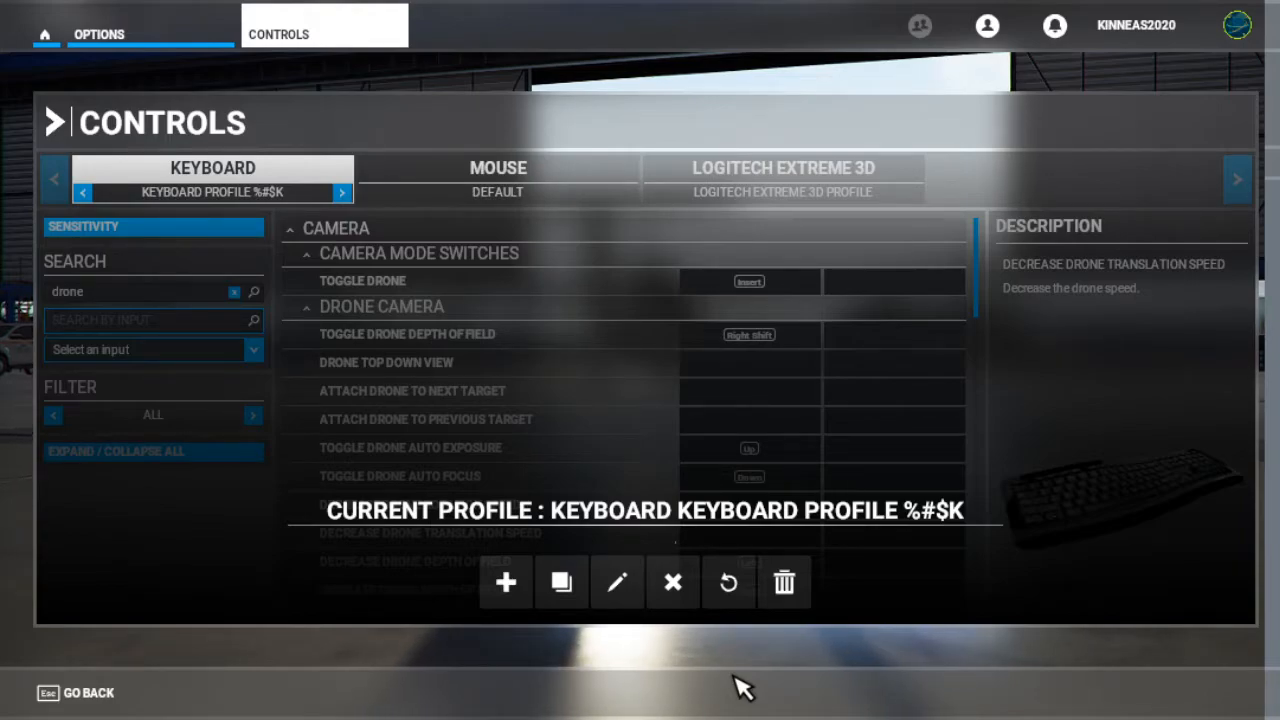
mouse_move(583, 650)
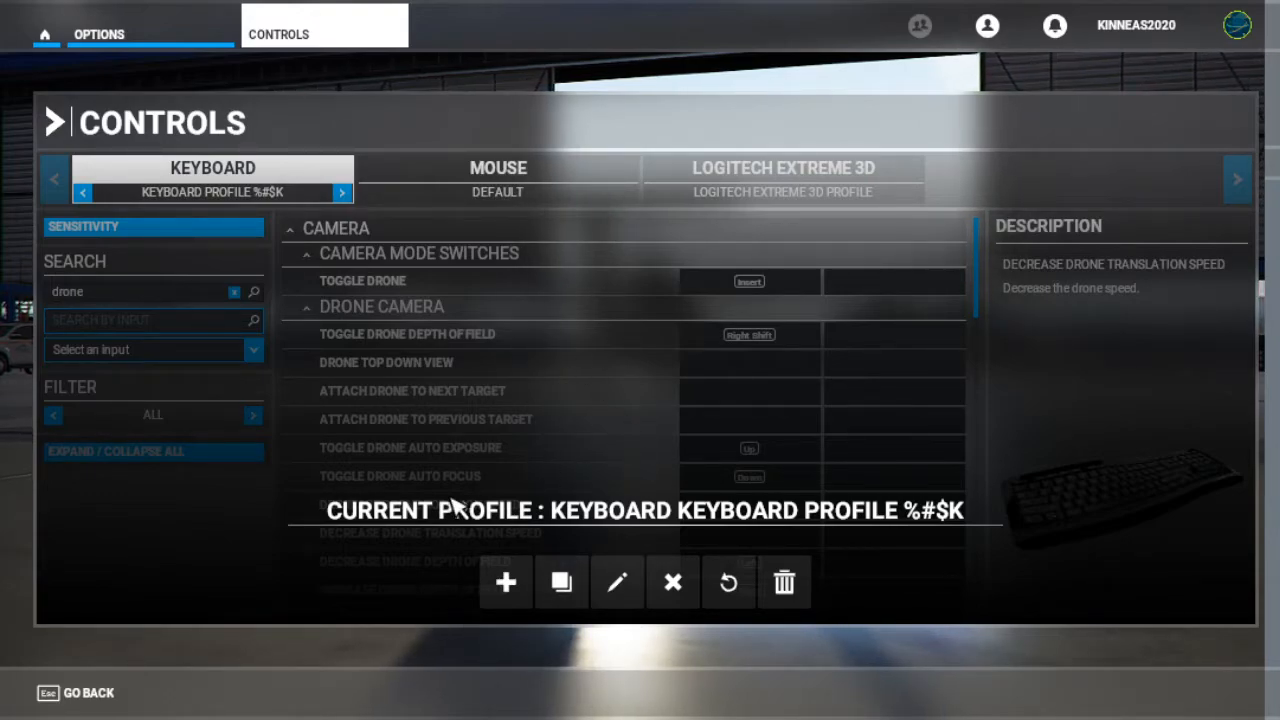
mouse_move(435, 488)
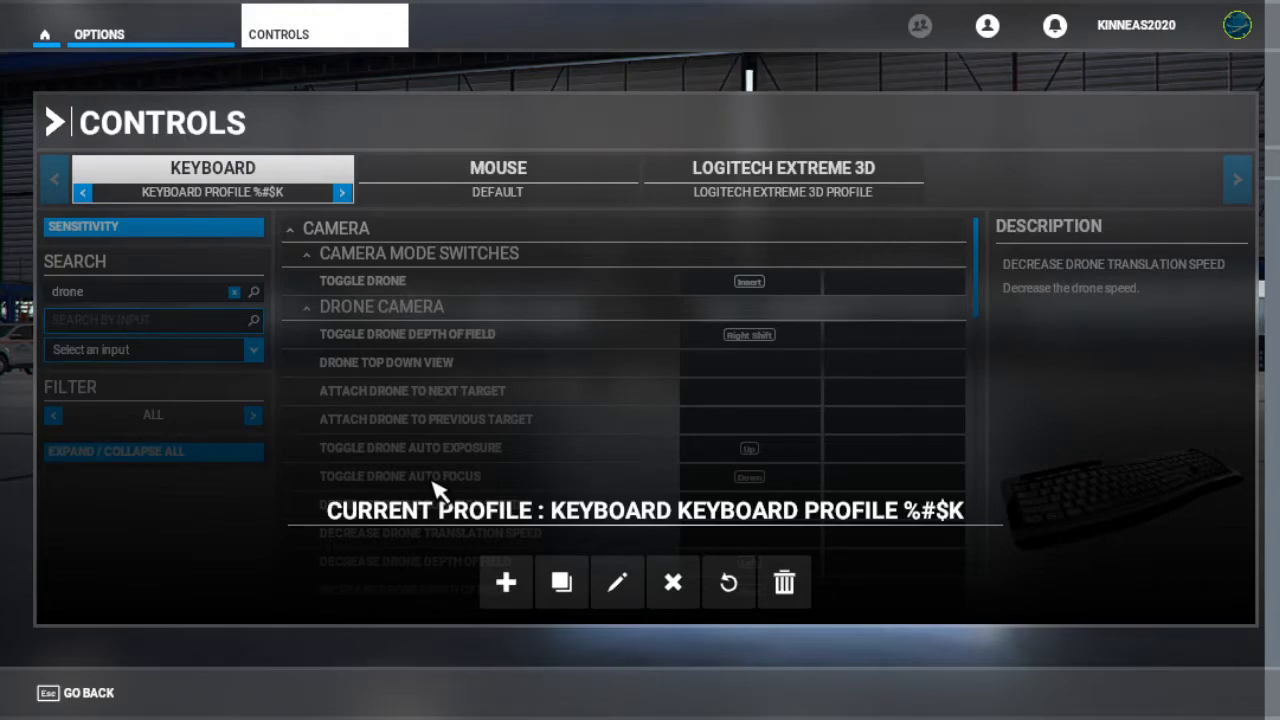
mouse_move(300, 150)
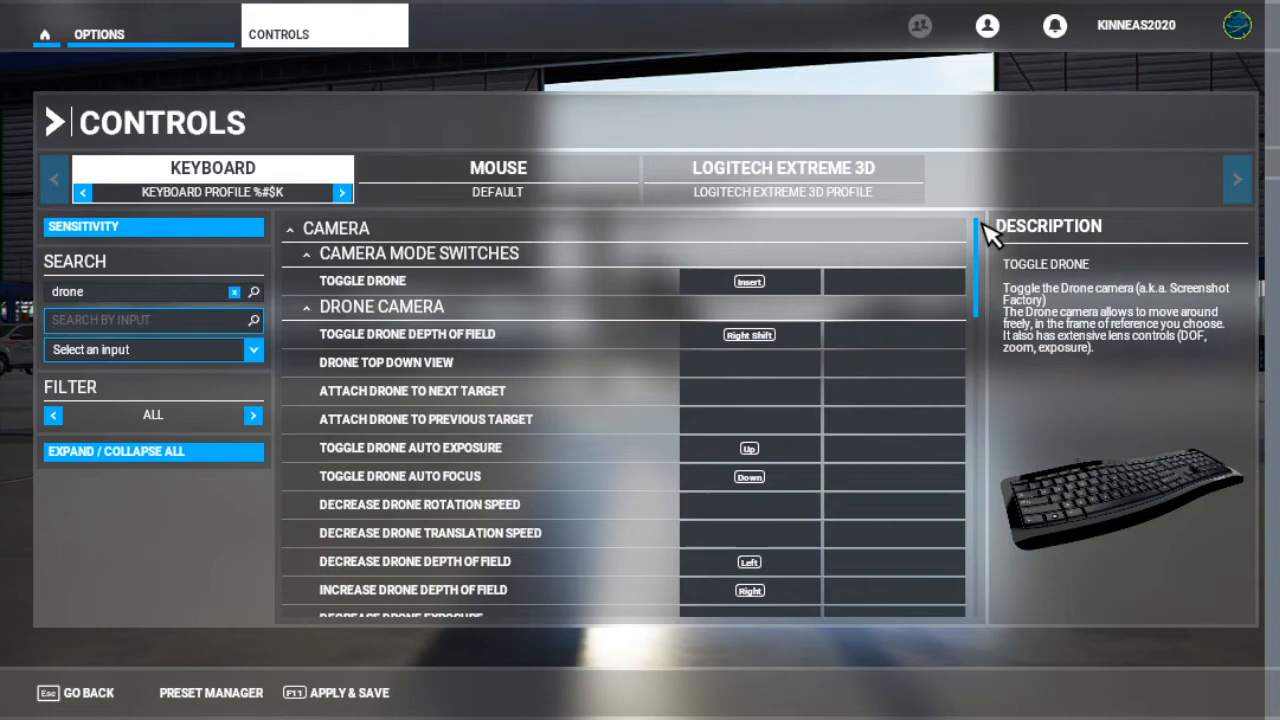
mouse_move(650, 477)
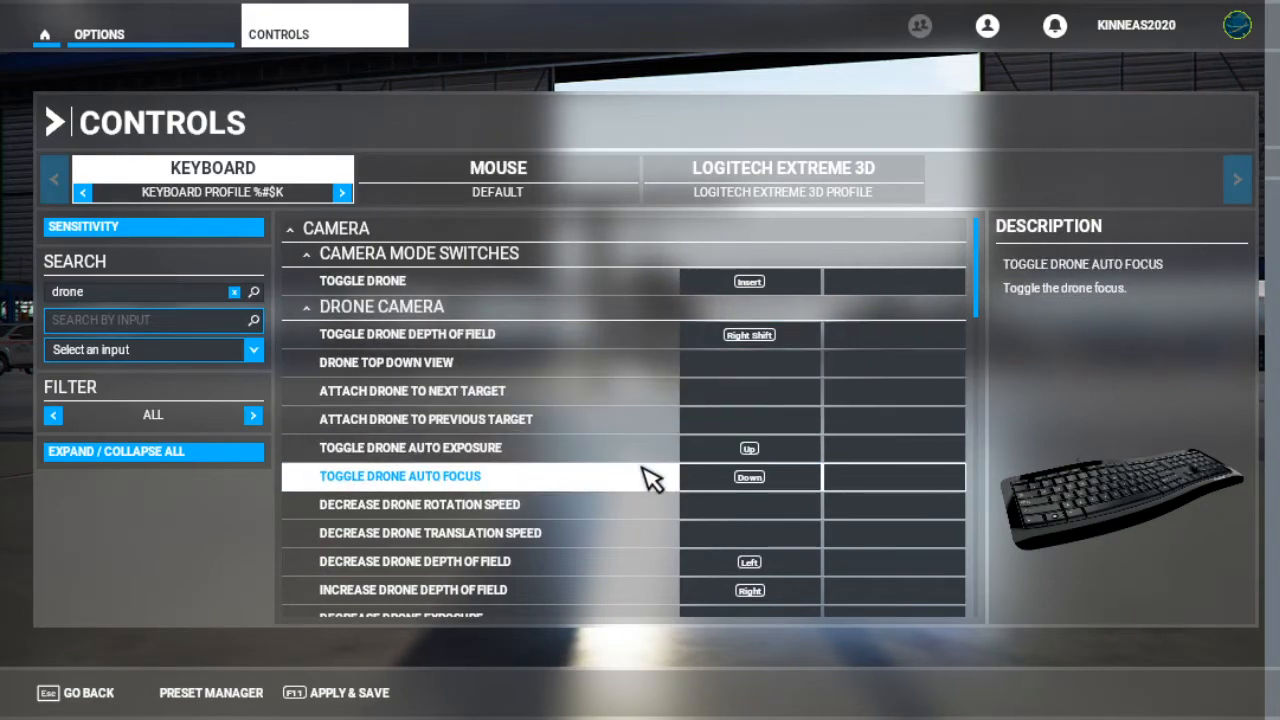
- Clear the 'drone' search text so all keyboard bindings are listed
scroll(down, 3)
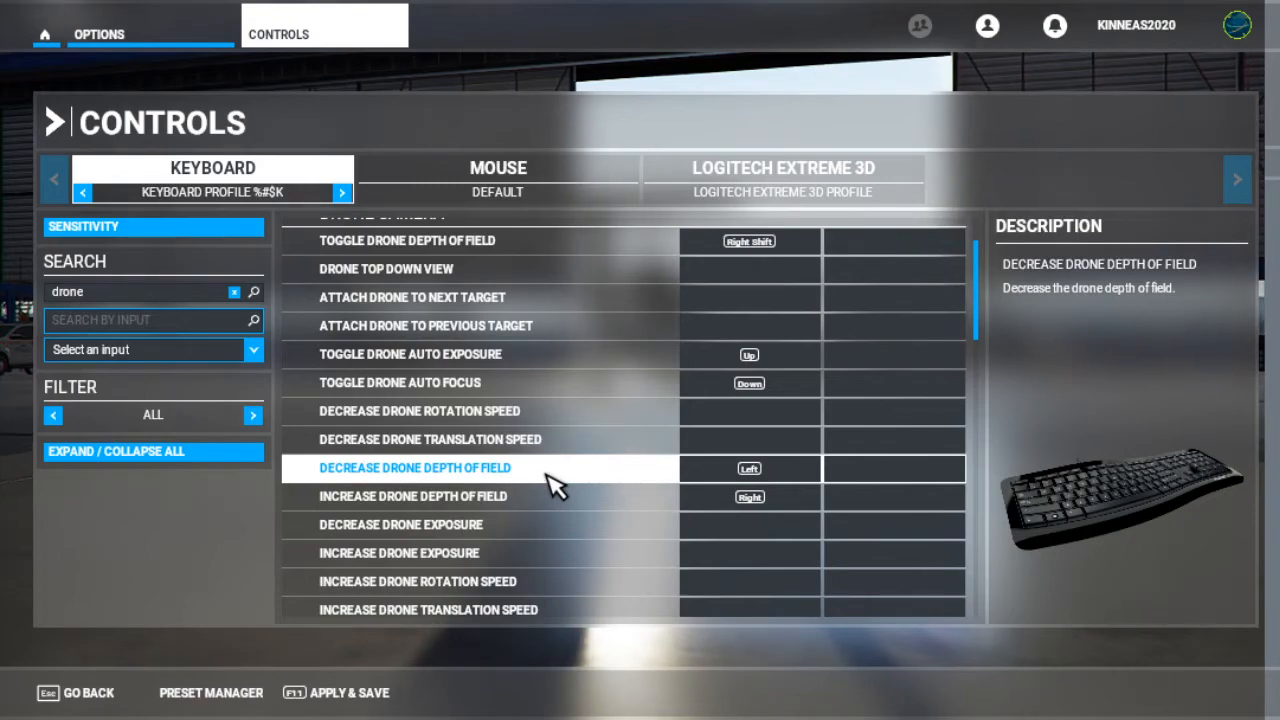
scroll(down, 3)
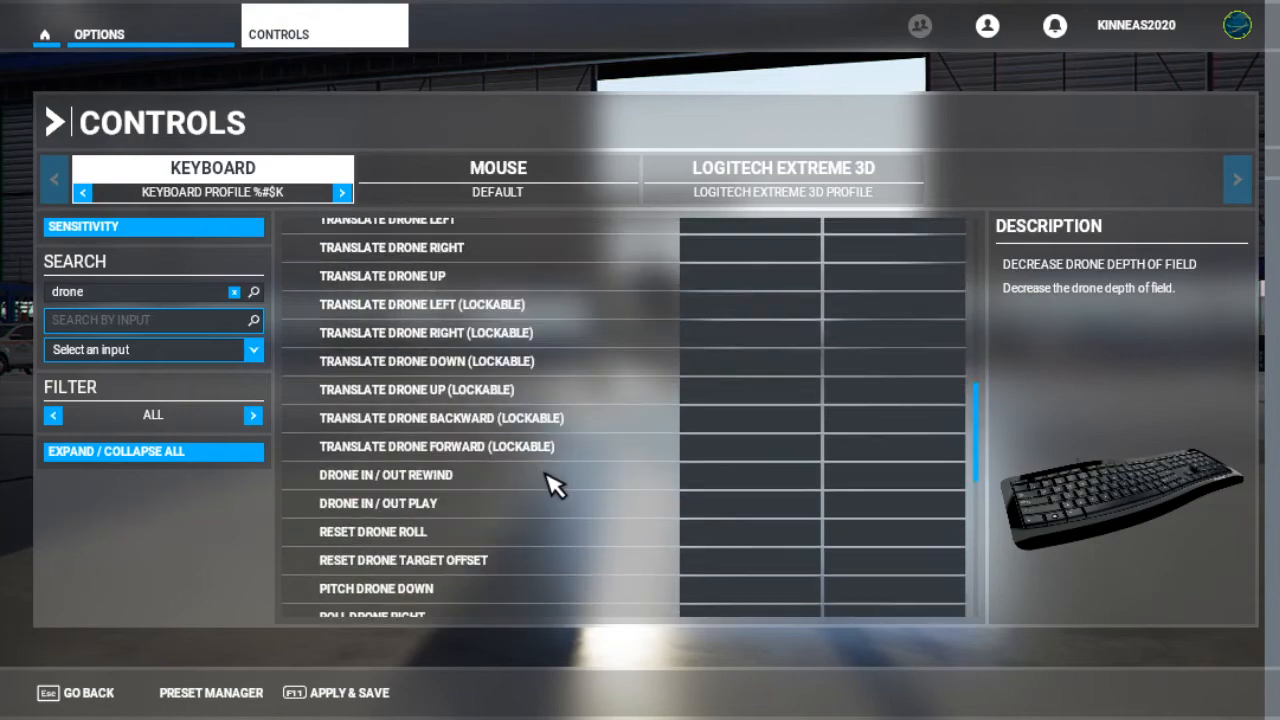
scroll(down, 3)
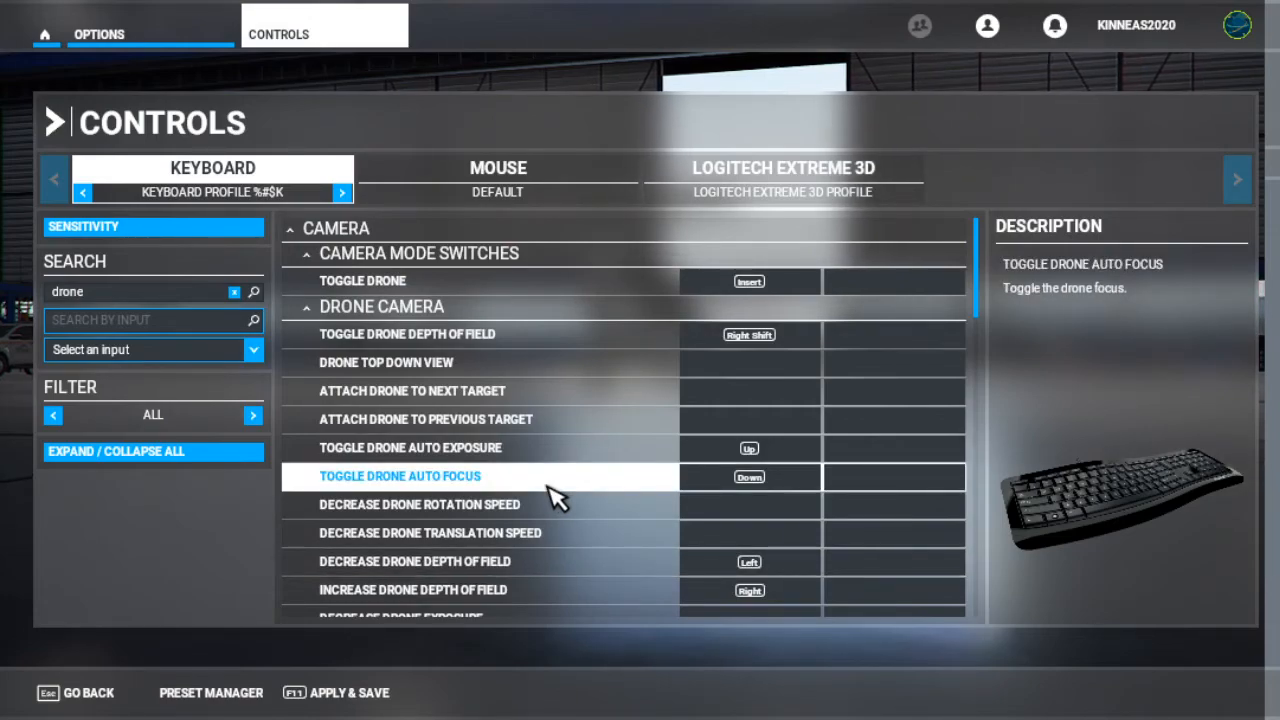
scroll(down, 3)
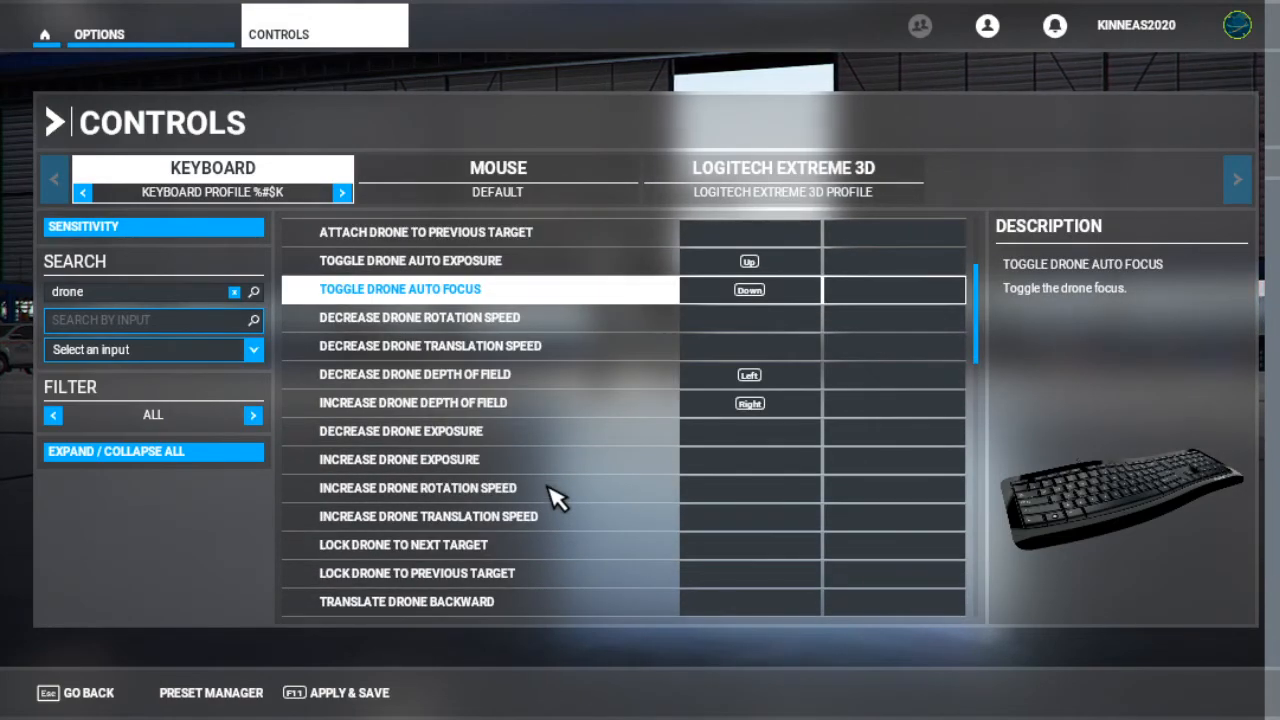
click(400, 431)
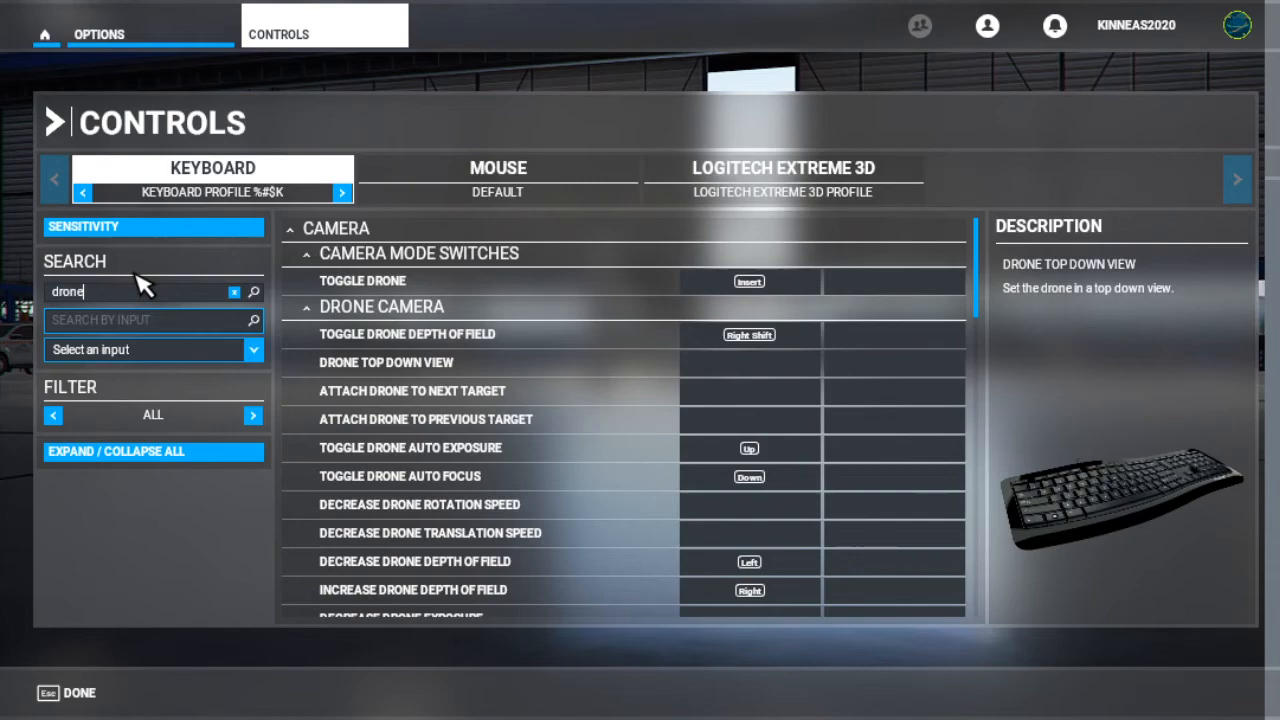
click(234, 292)
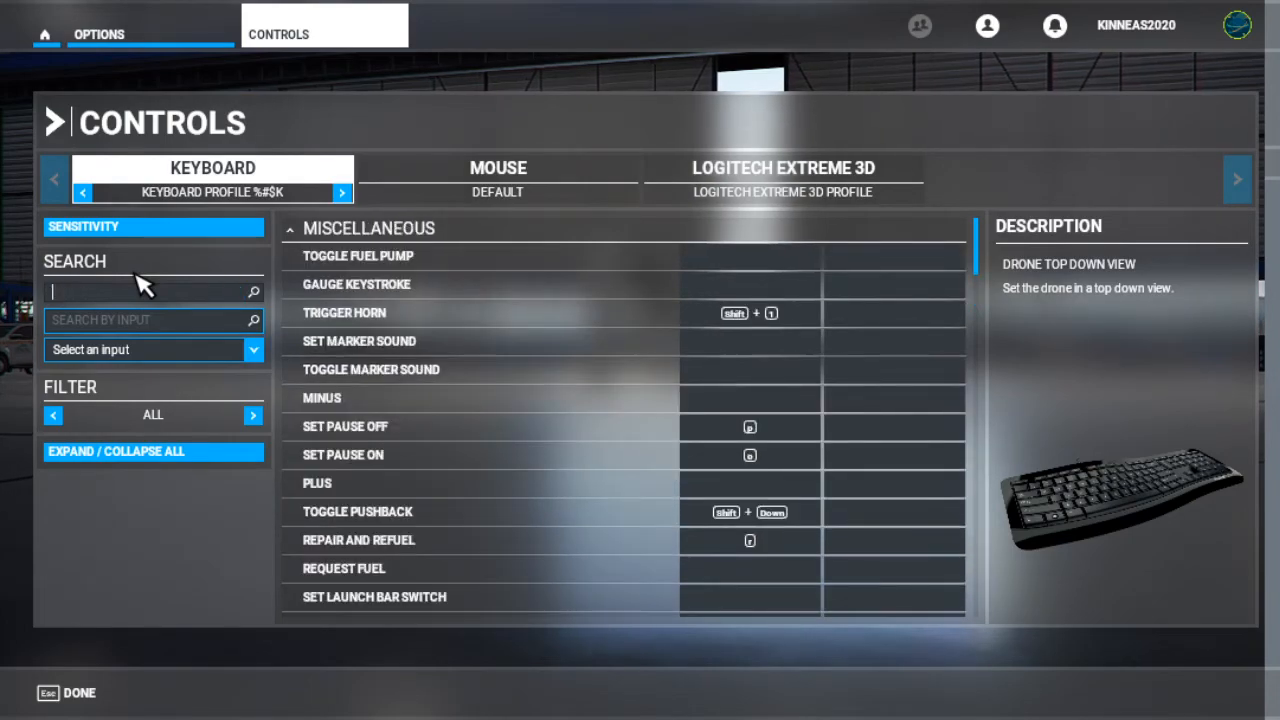
mouse_move(985, 270)
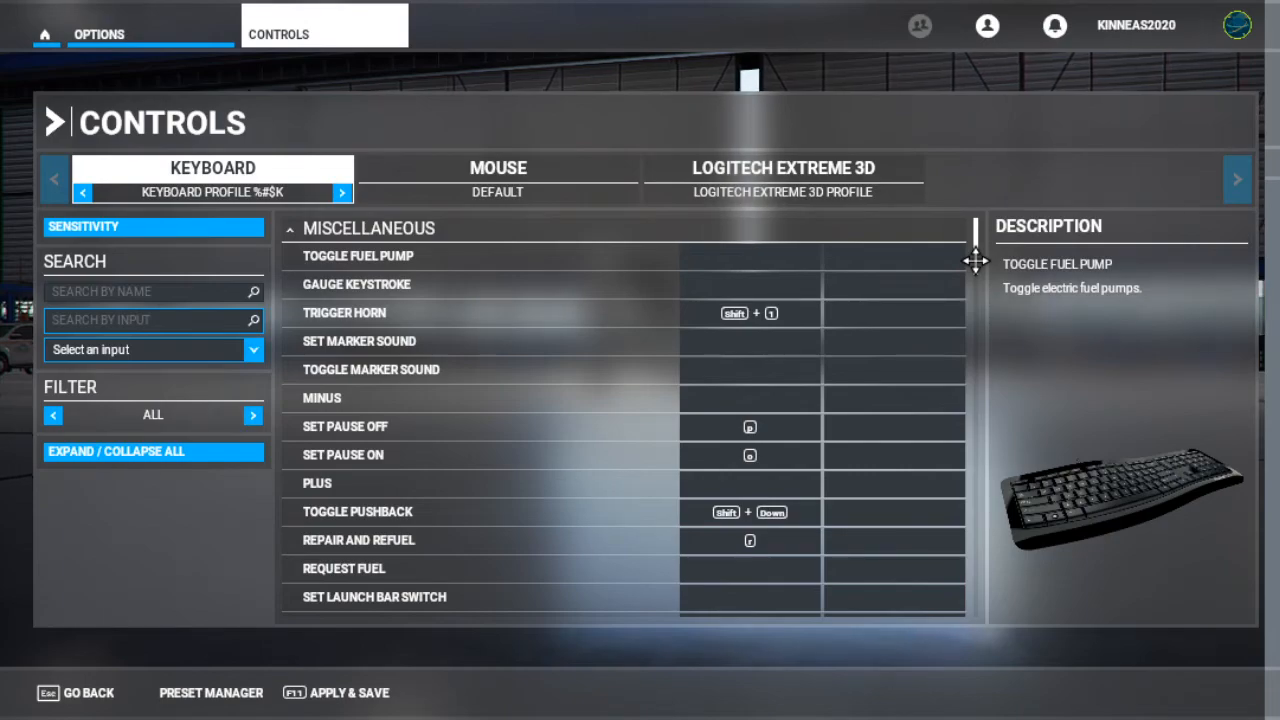
- Scroll down through the full list of keyboard binding categories
scroll(down, 3)
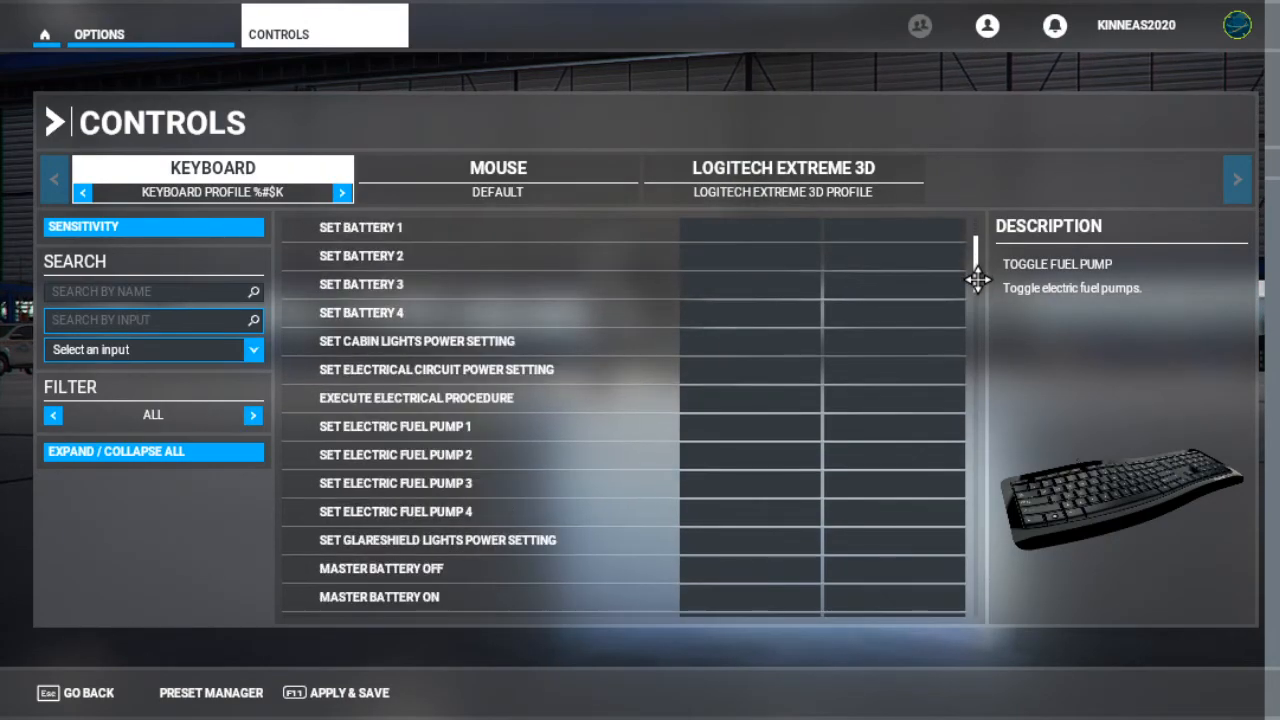
scroll(down, 3)
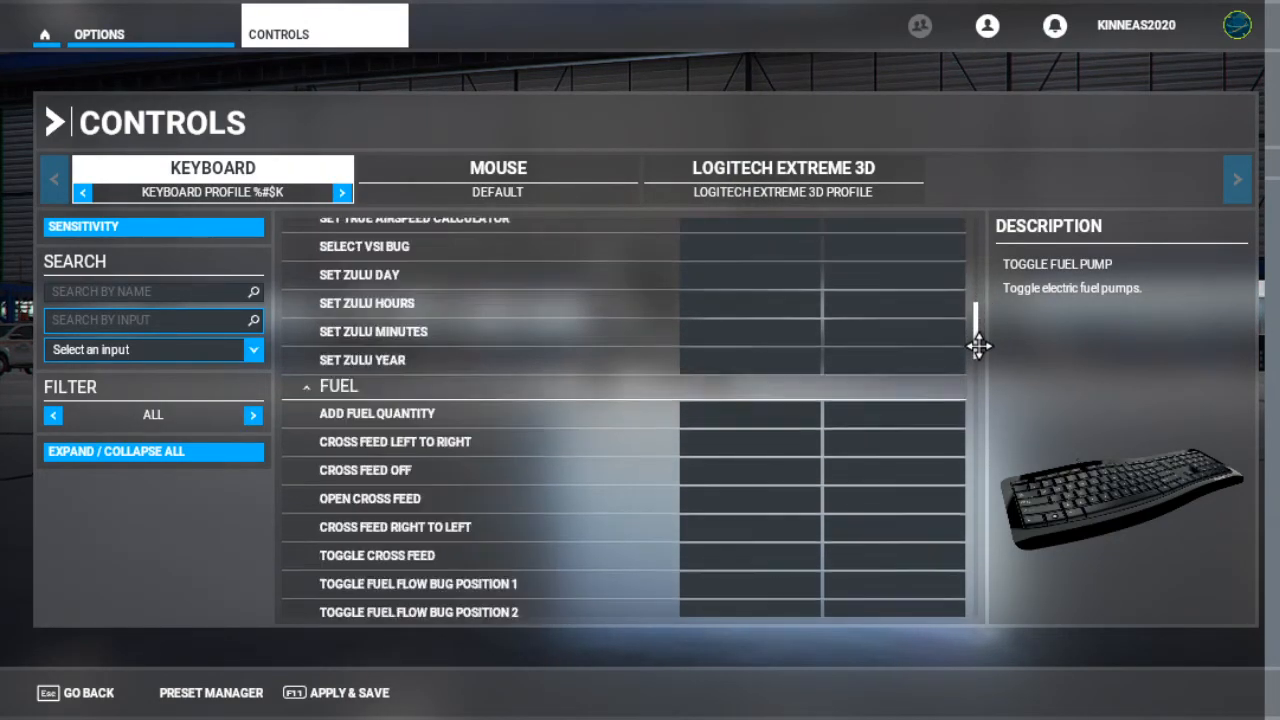
scroll(down, 3)
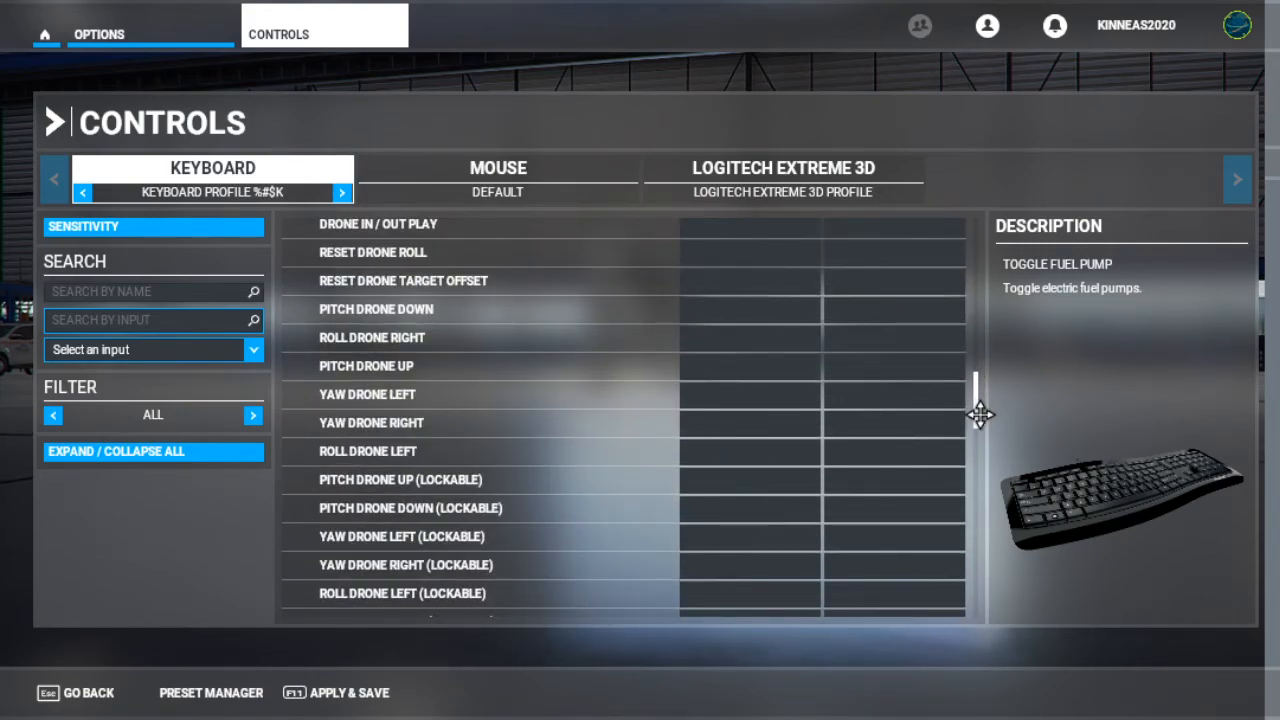
scroll(down, 3)
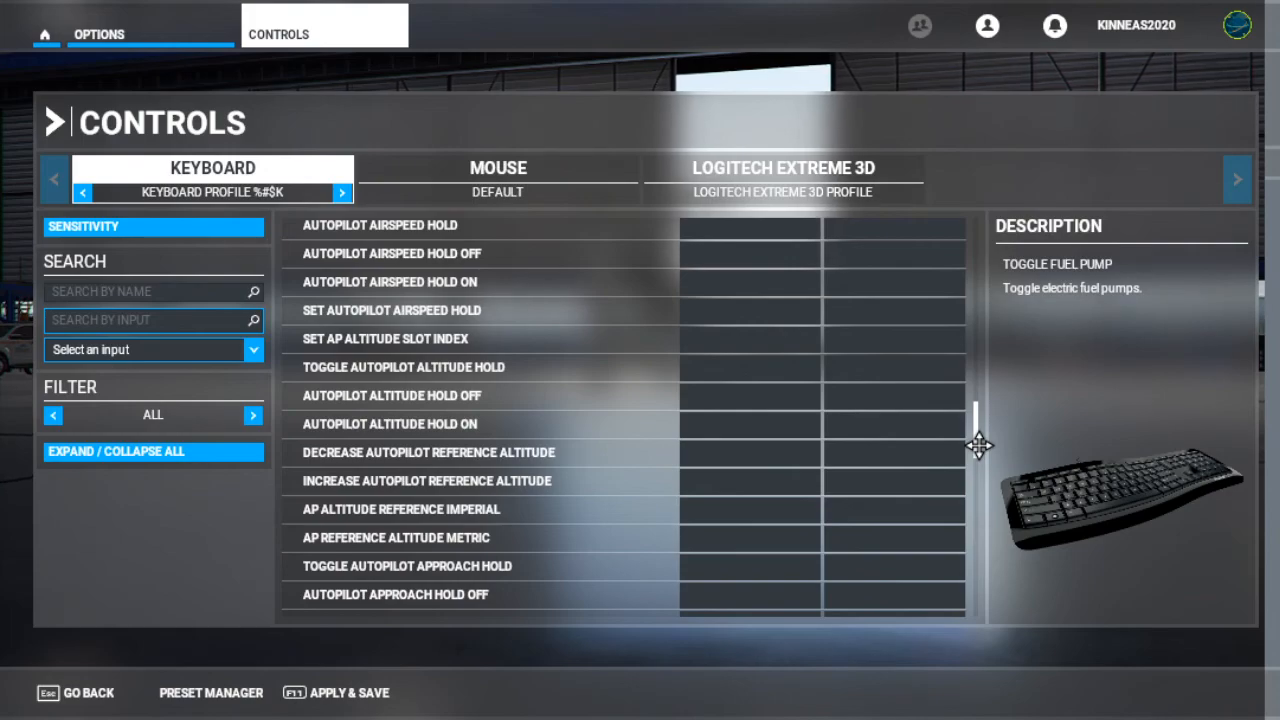
scroll(down, 3)
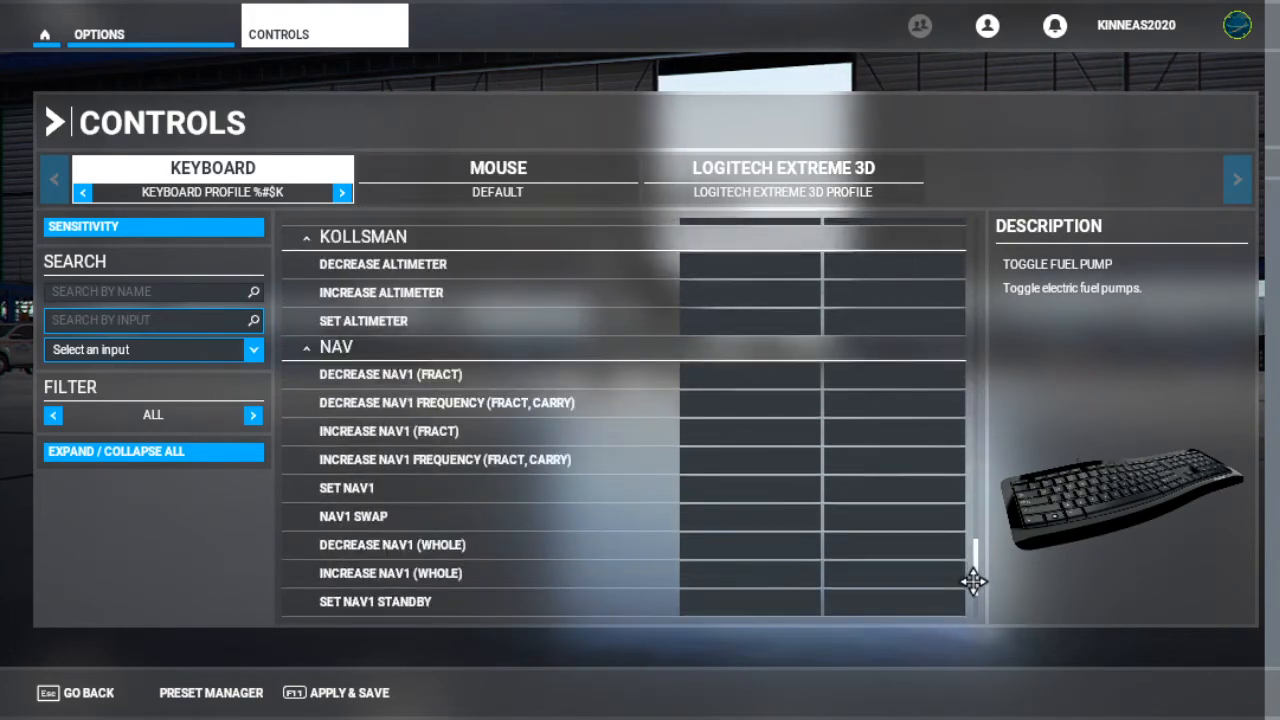
scroll(down, 3)
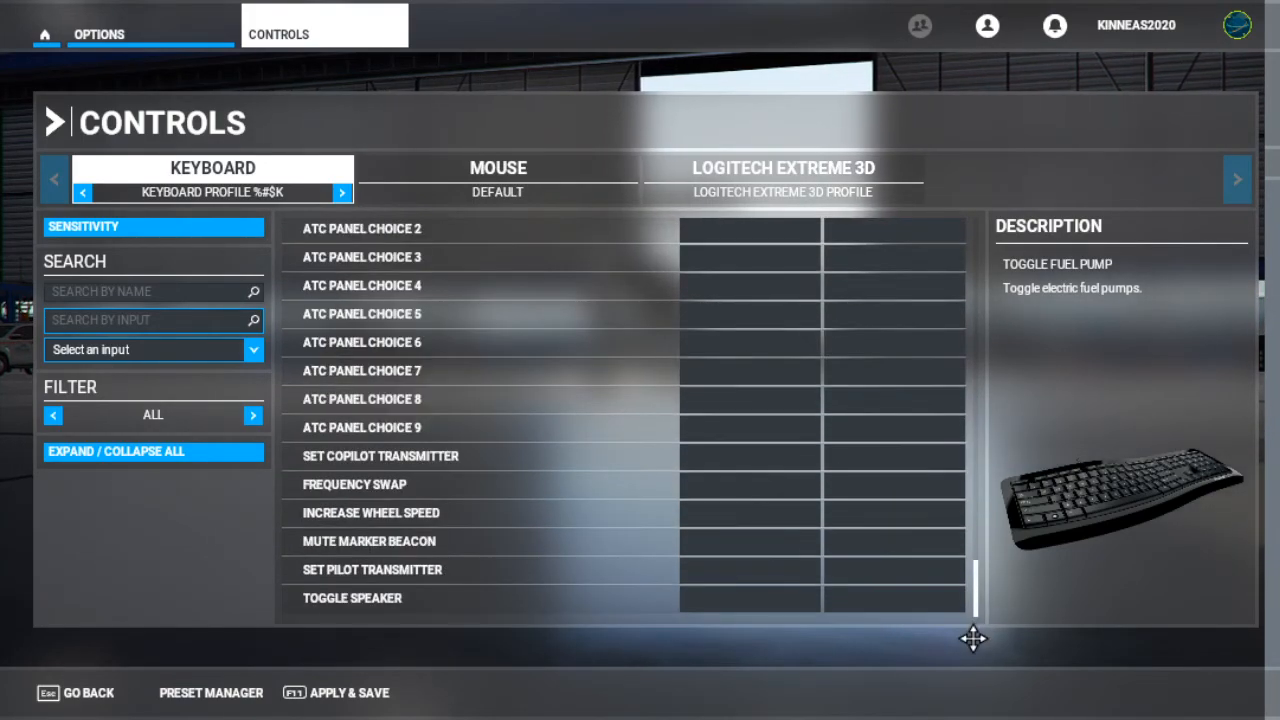